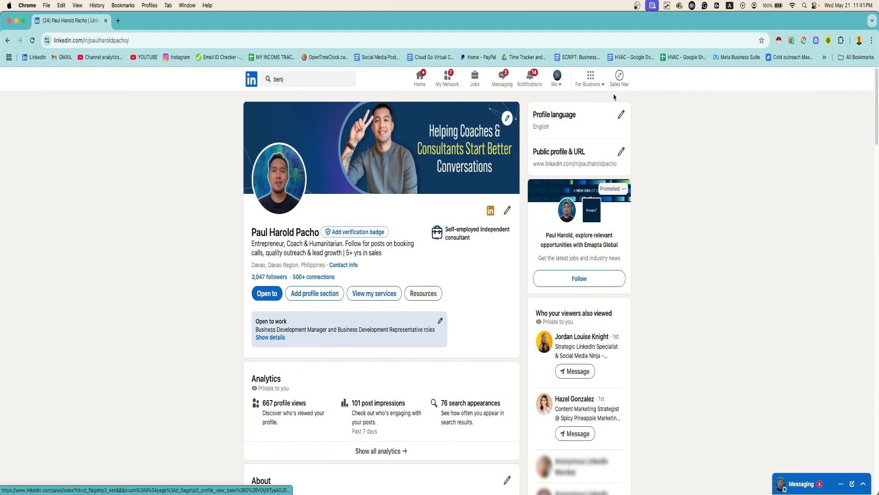
Go to Sales Navigator from the LinkedIn profile's top navigation bar.
left_click(620, 77)
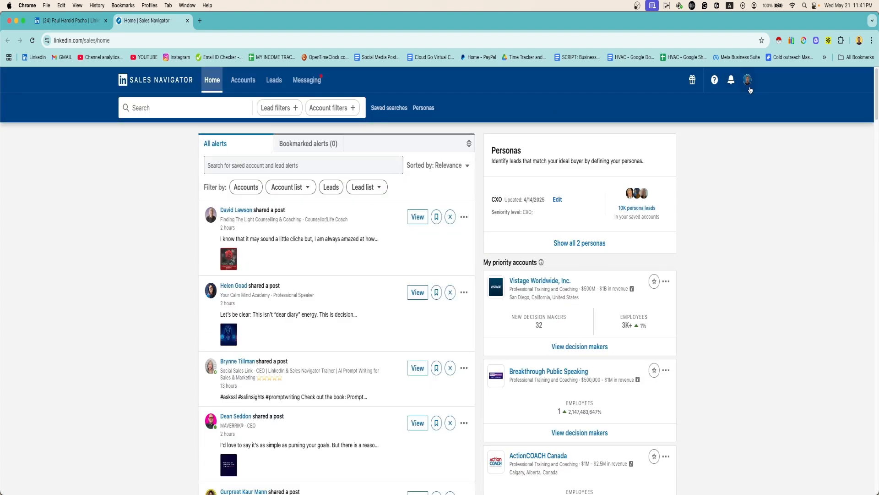
Reach the billing settings via the avatar menu's Settings page and 'Manage your billing settings'.
left_click(748, 80)
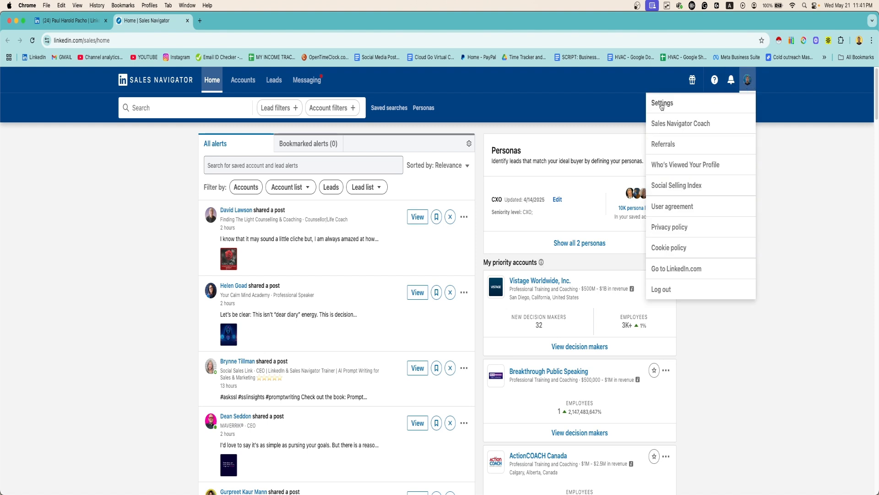
left_click(662, 104)
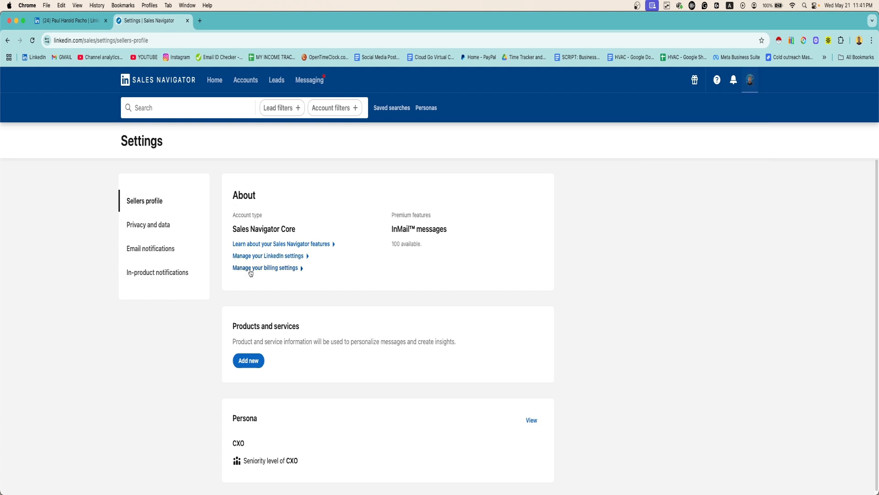
left_click(265, 268)
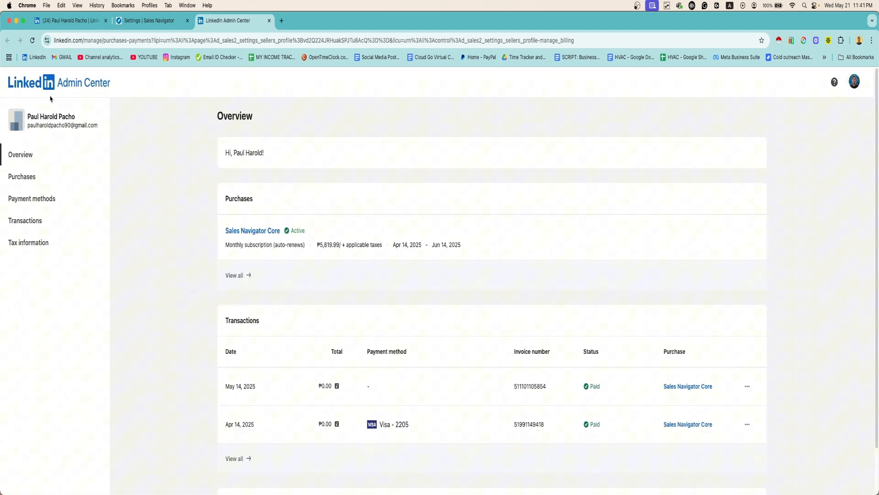
mouse_move(606, 443)
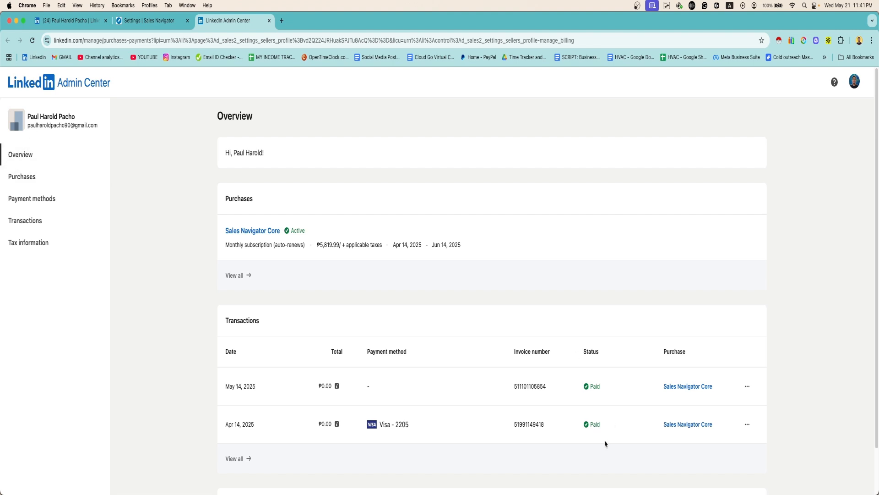
mouse_move(228, 396)
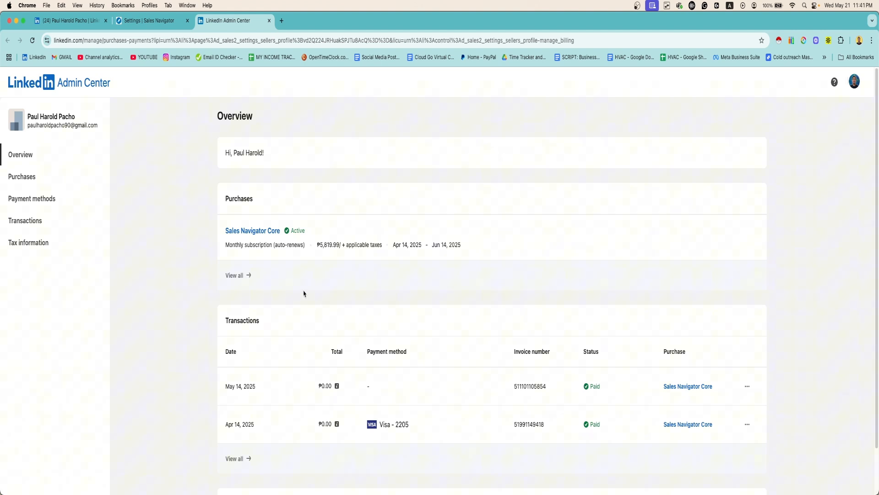
mouse_move(204, 258)
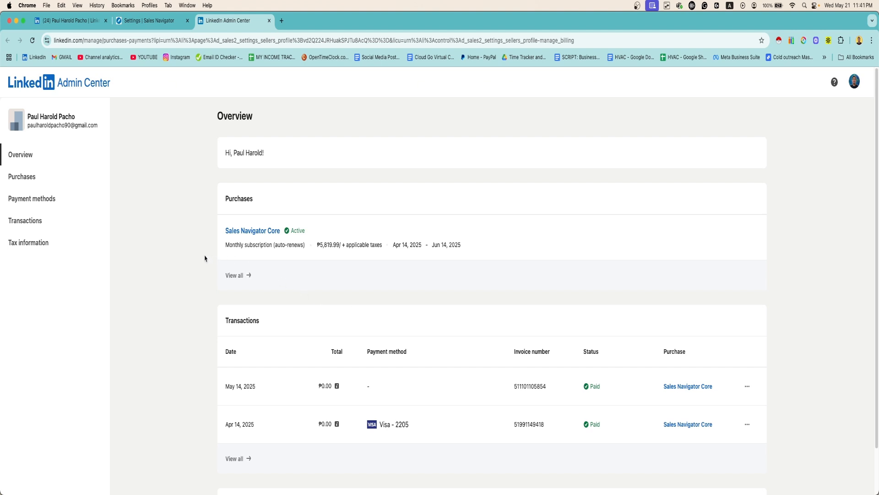
mouse_move(323, 253)
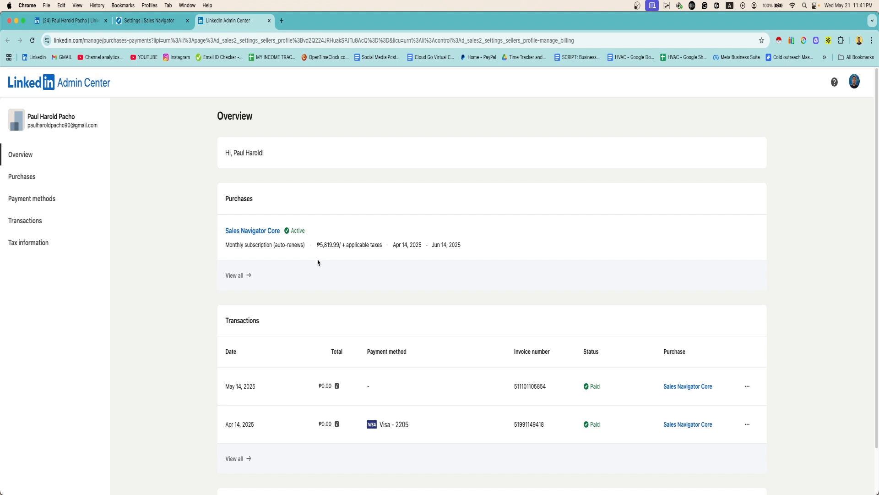
mouse_move(318, 245)
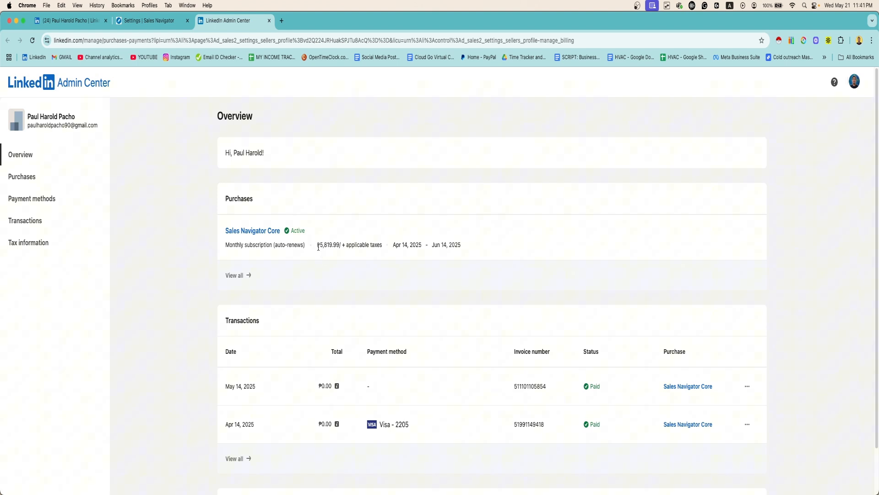
double_click(328, 245)
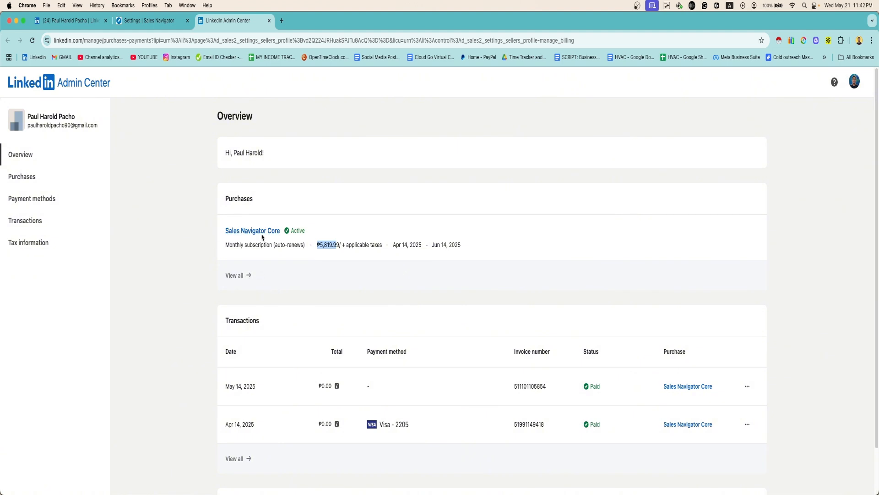
View the Sales Navigator Core purchase details under Purchases.
left_click(253, 231)
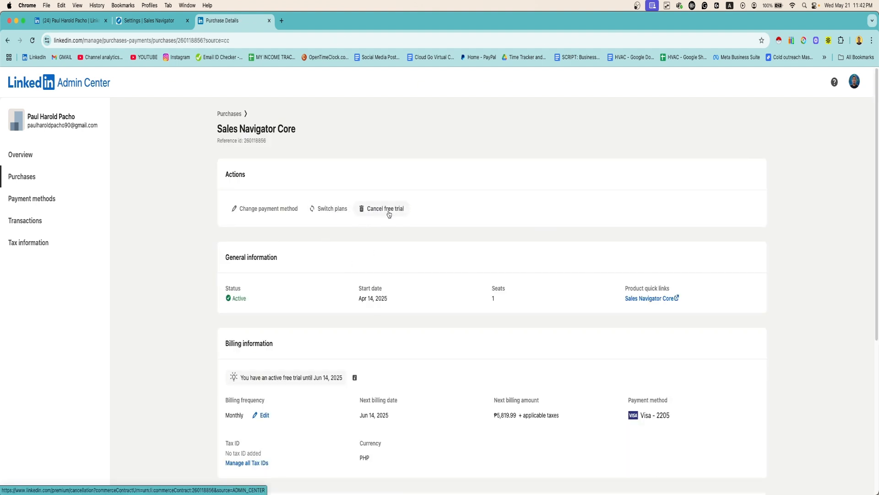
Begin cancelling the free trial, noting the 23 days remaining, and continue to cancel.
left_click(384, 208)
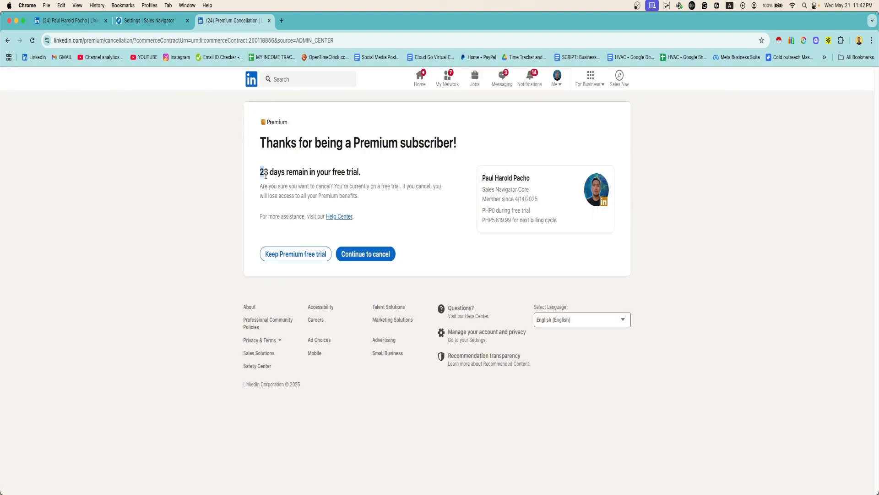
left_click_drag(261, 172, 320, 171)
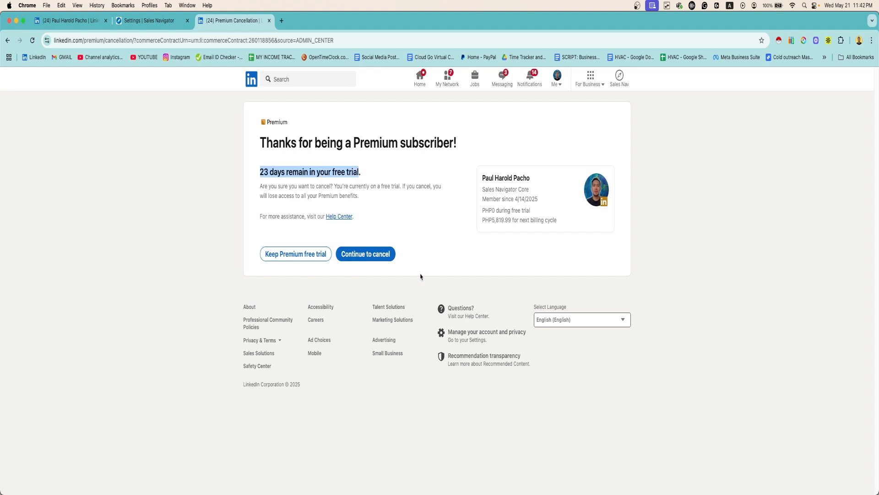
mouse_move(418, 271)
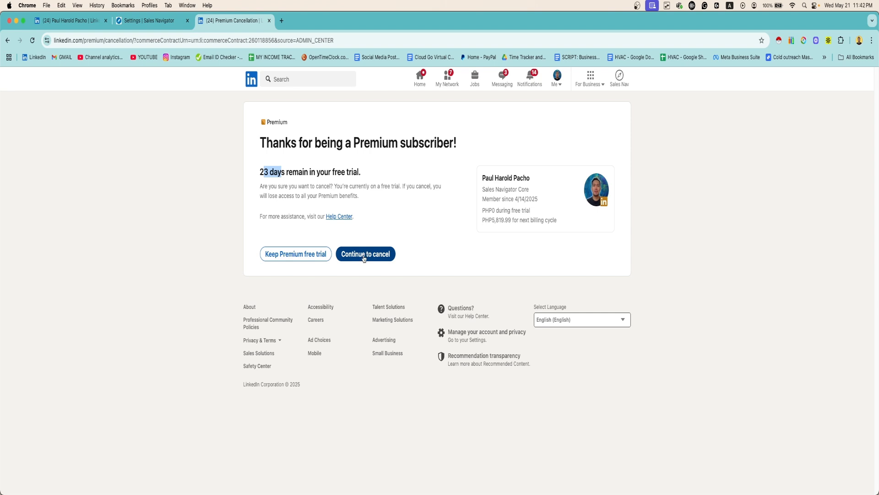
left_click(366, 254)
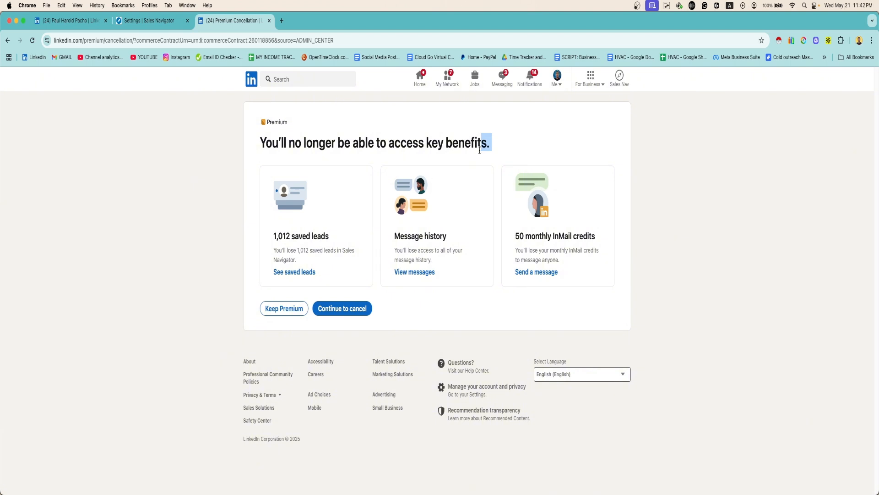
left_click_drag(479, 149, 349, 142)
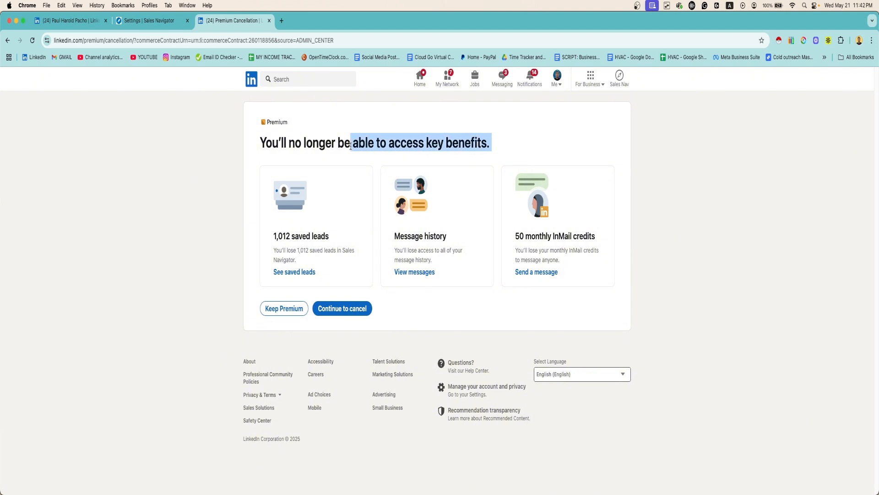